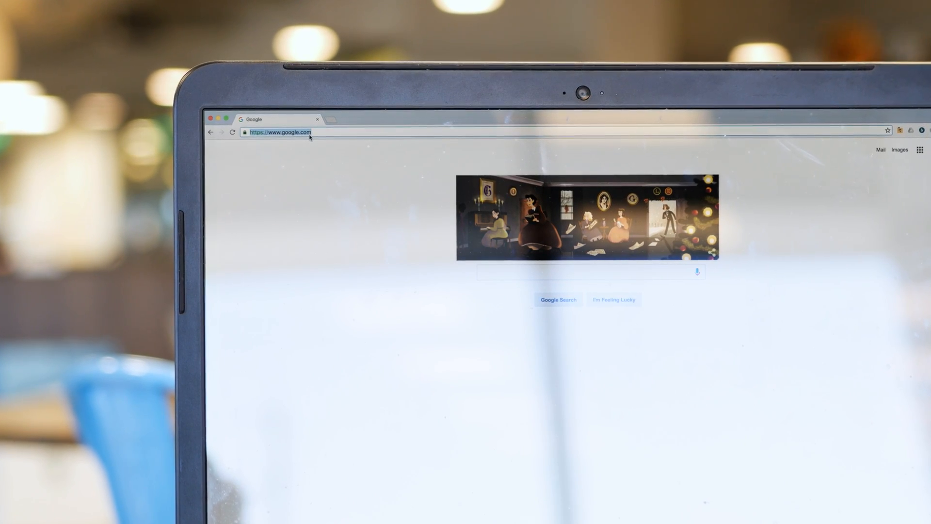
- Navigate from the Admin console home through Device management to Chrome management
text(edmodo.com)
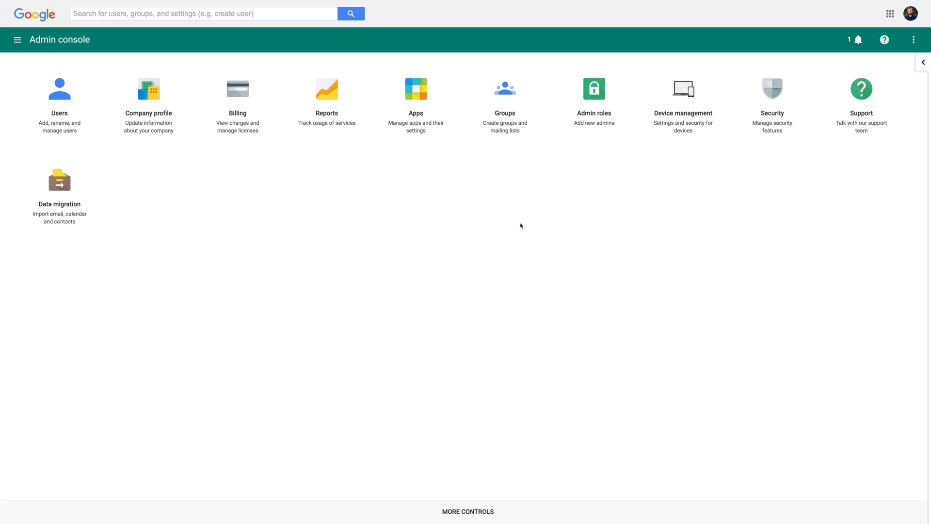
click(683, 89)
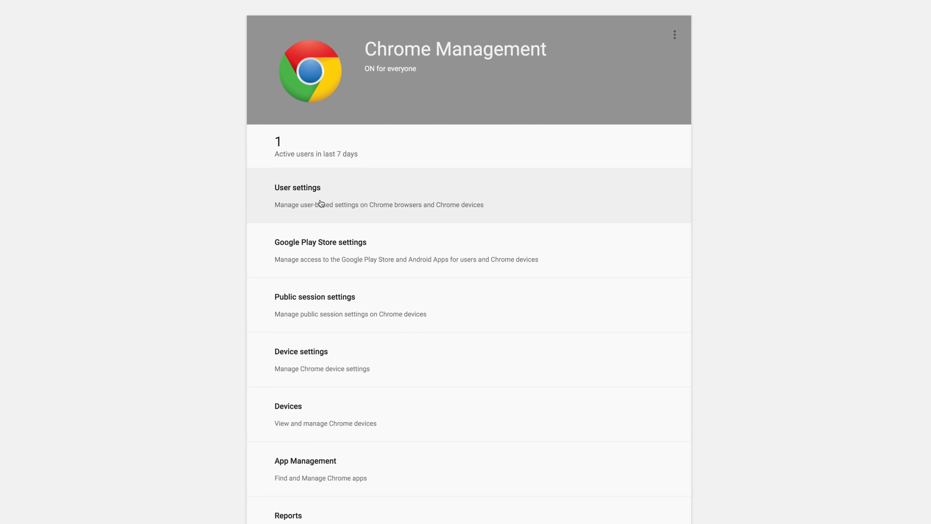
- Open Chrome User settings and select the HQ Facilities organizational unit
click(298, 188)
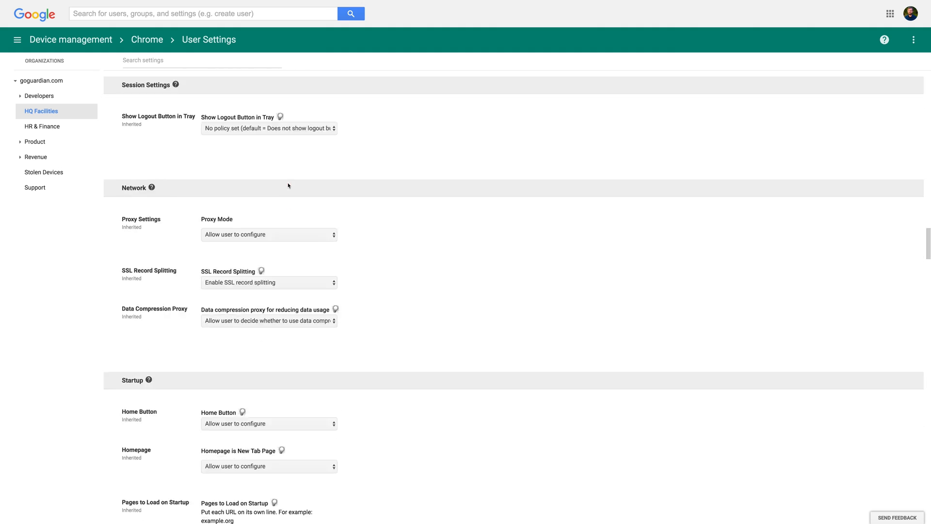
- Set the Startup Home Button policy to 'Always show Home button'
scroll(down, 3)
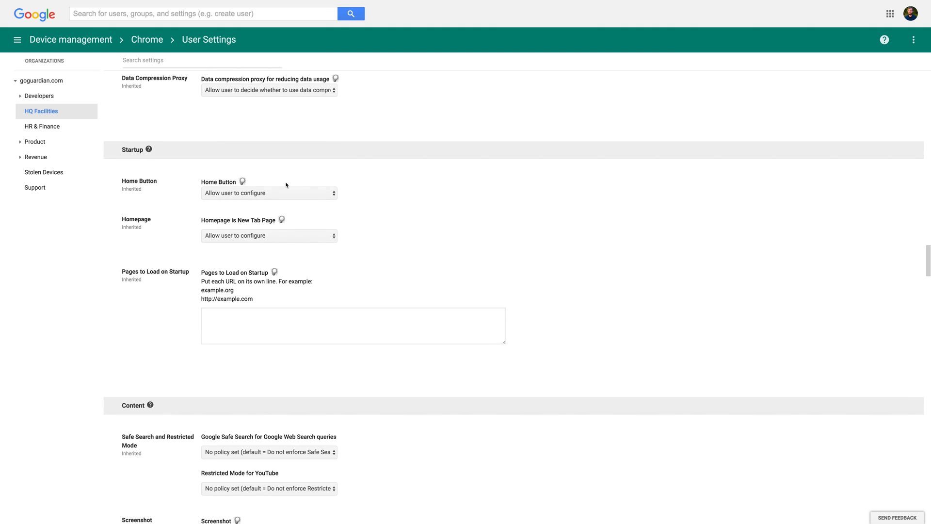
scroll(down, 3)
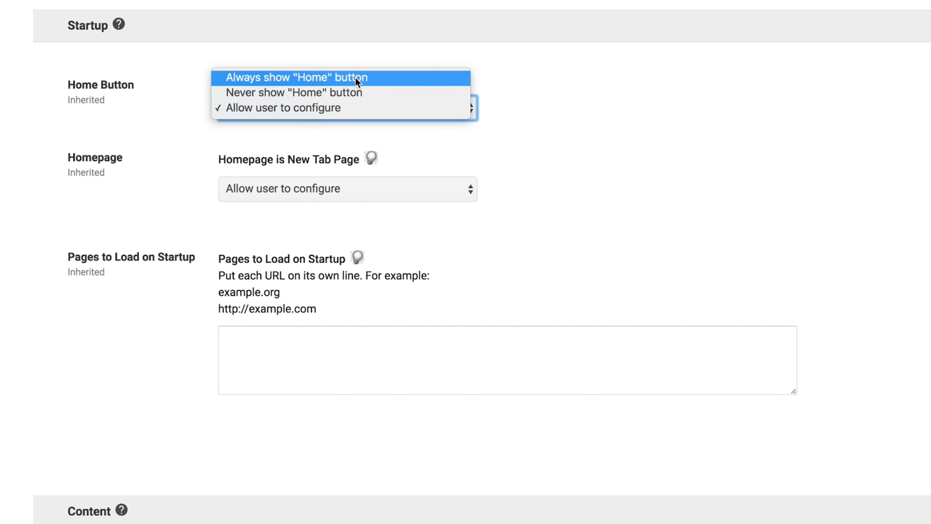
click(295, 77)
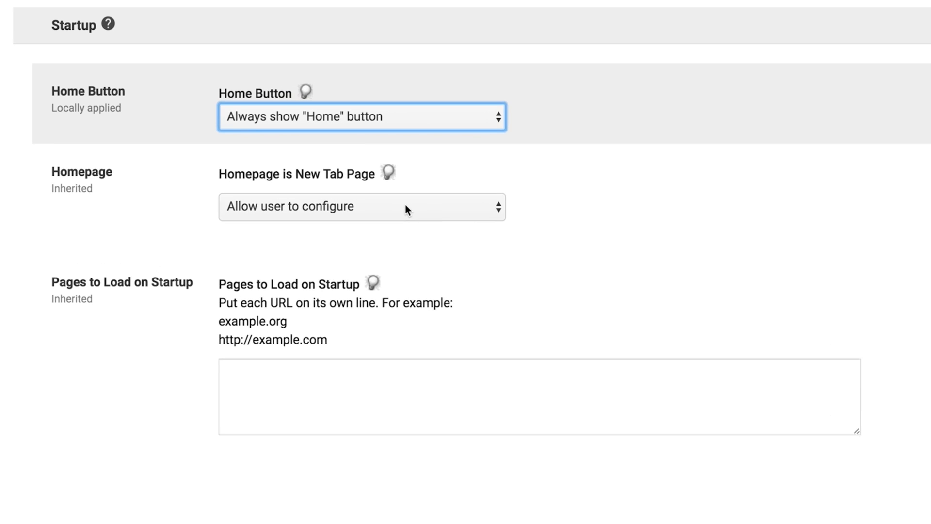
click(361, 206)
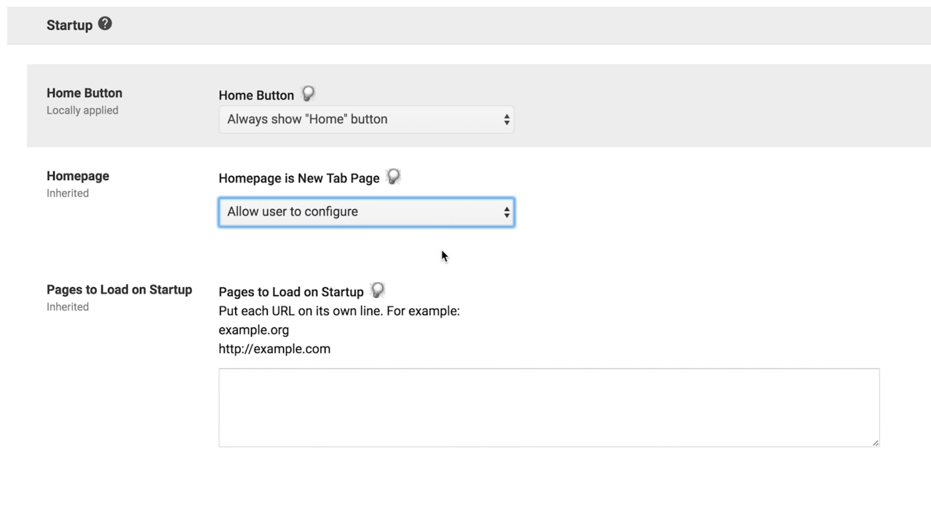
click(366, 212)
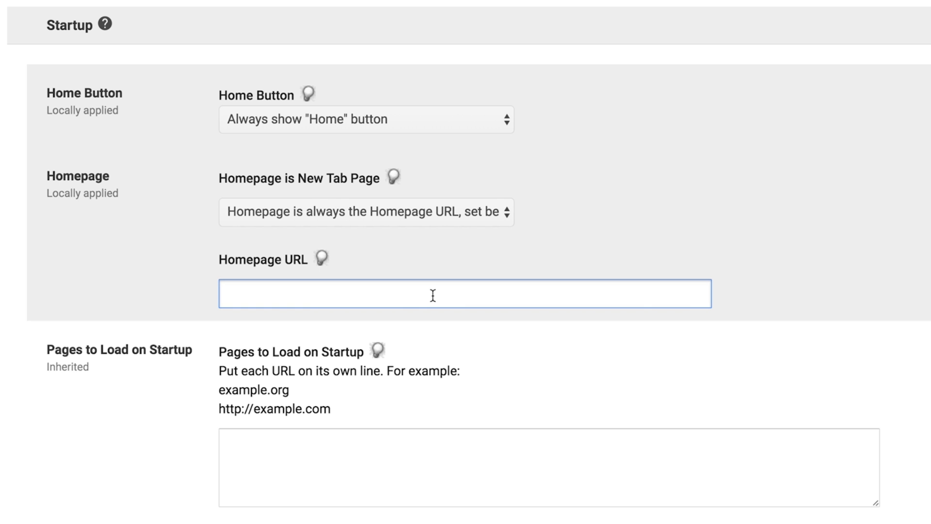
text(http://)
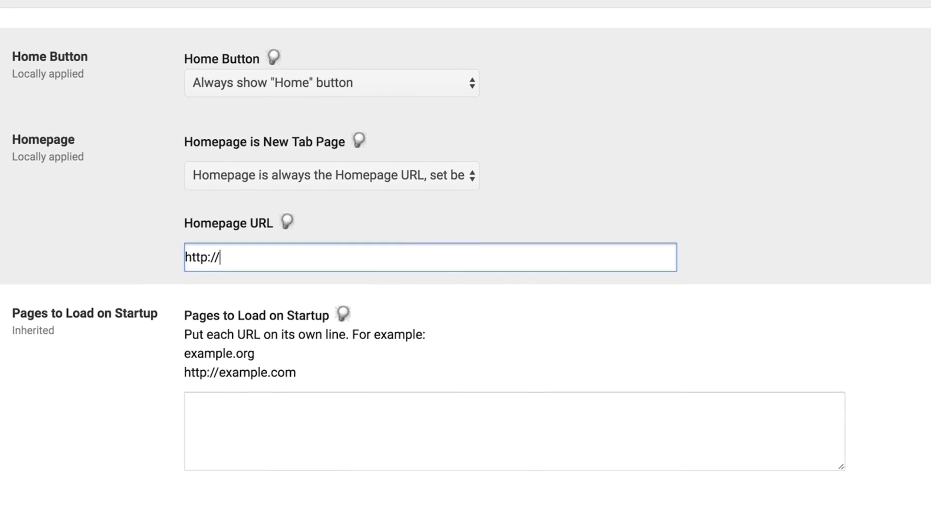
text(www.goguar)
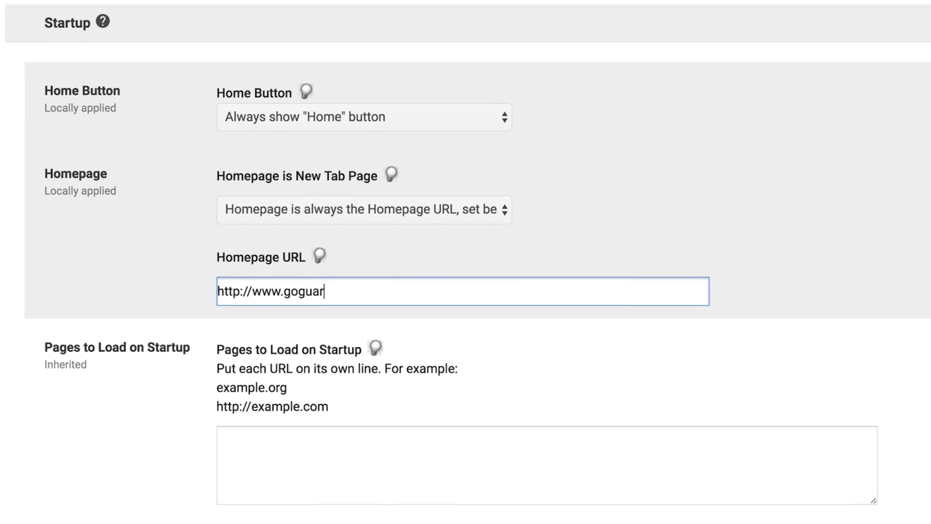
text(dian.com)
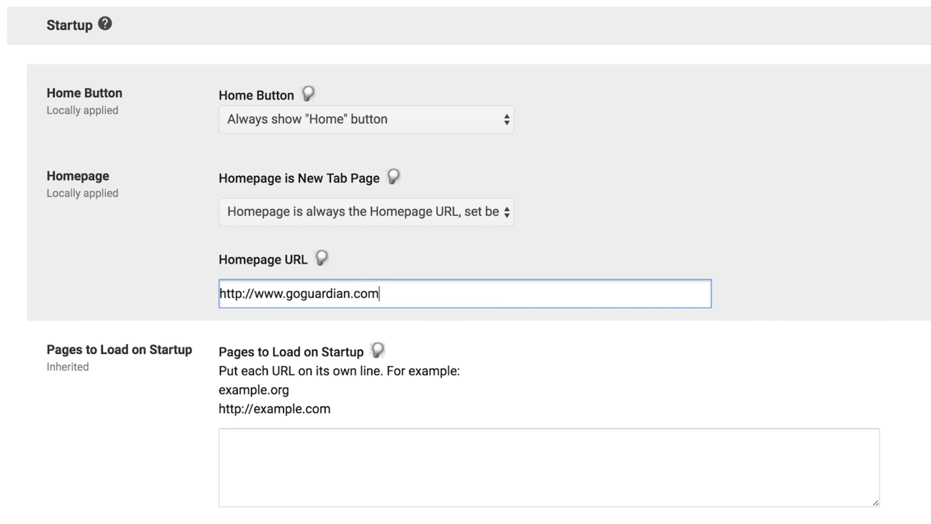